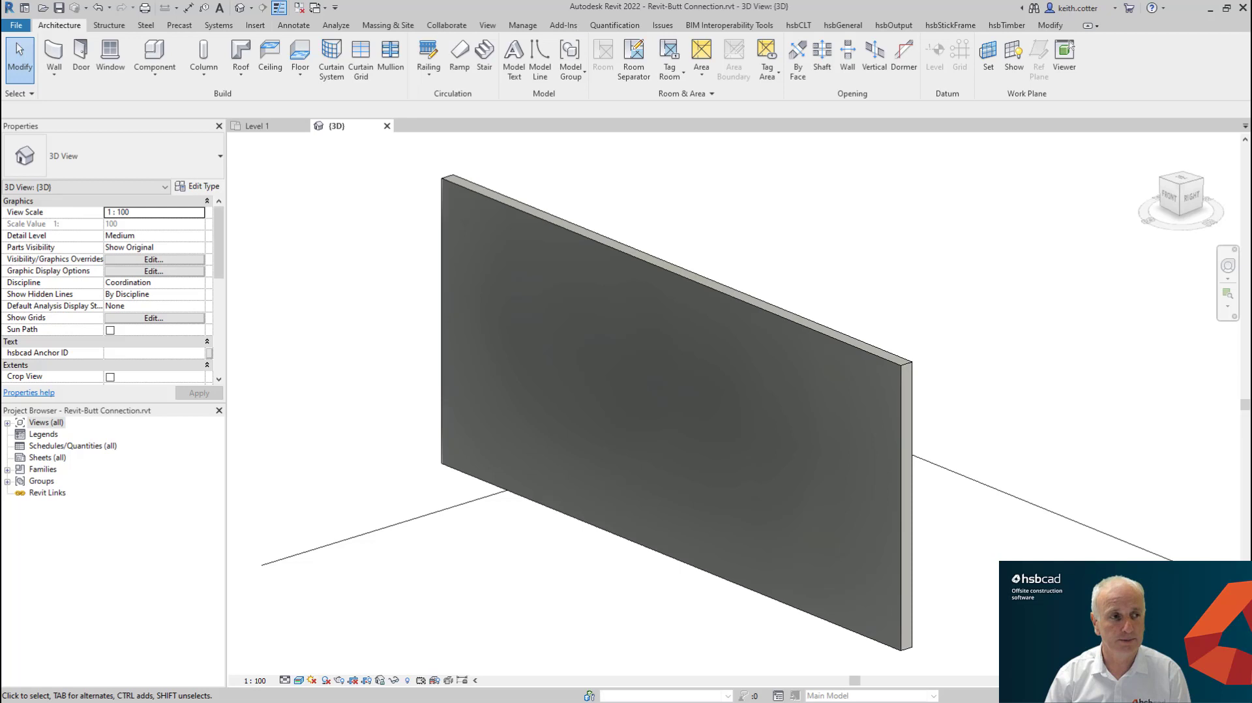
mouse_move(454, 505)
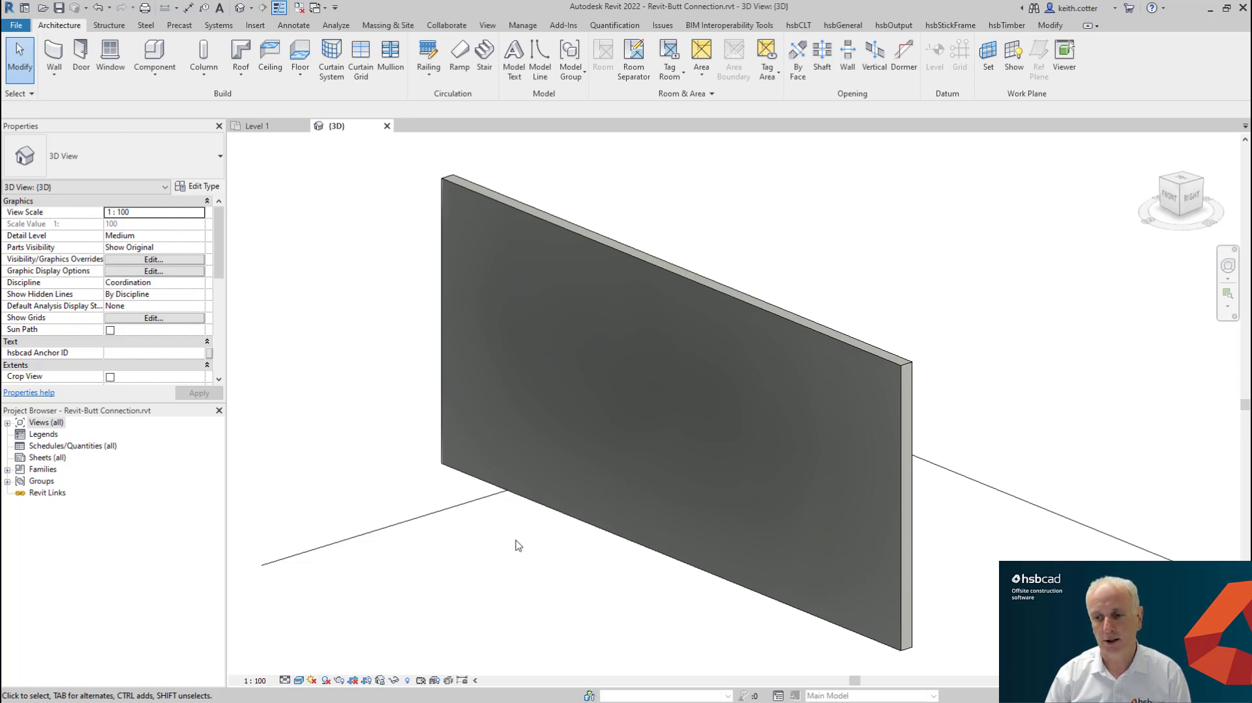
mouse_move(662, 531)
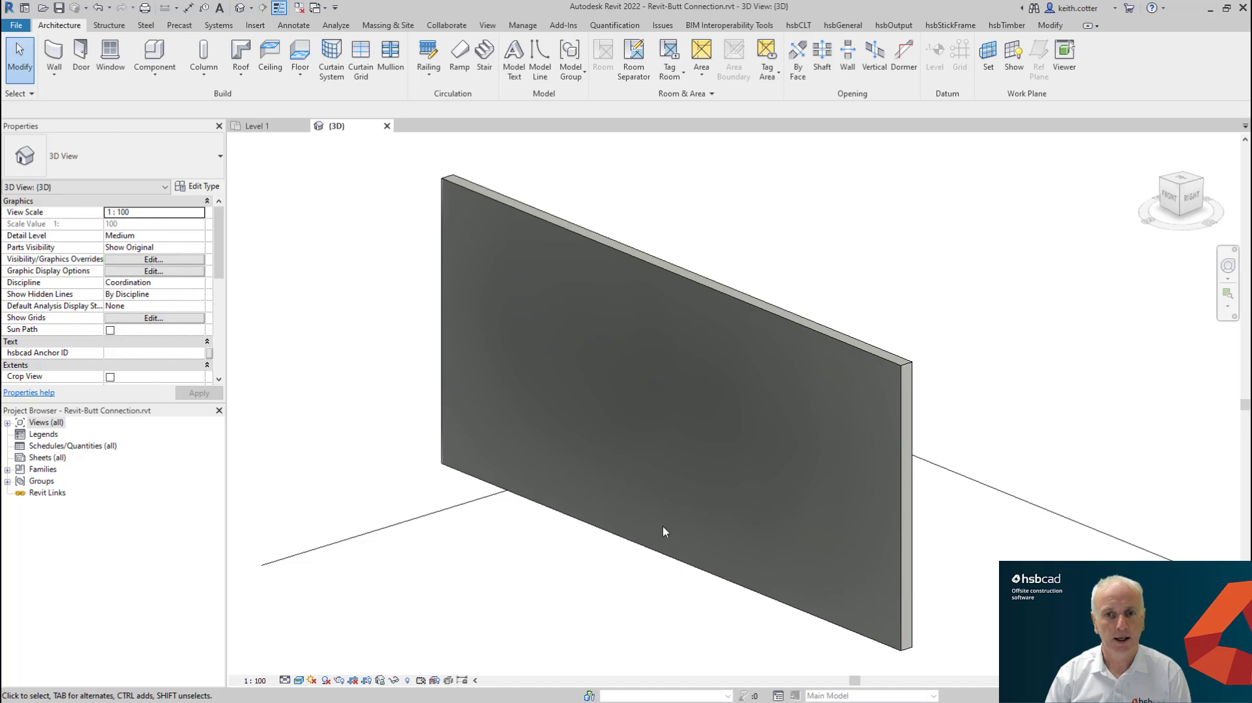
- Show the single wall in the Level 1 floor plan instead of the 3D view
left_click(257, 125)
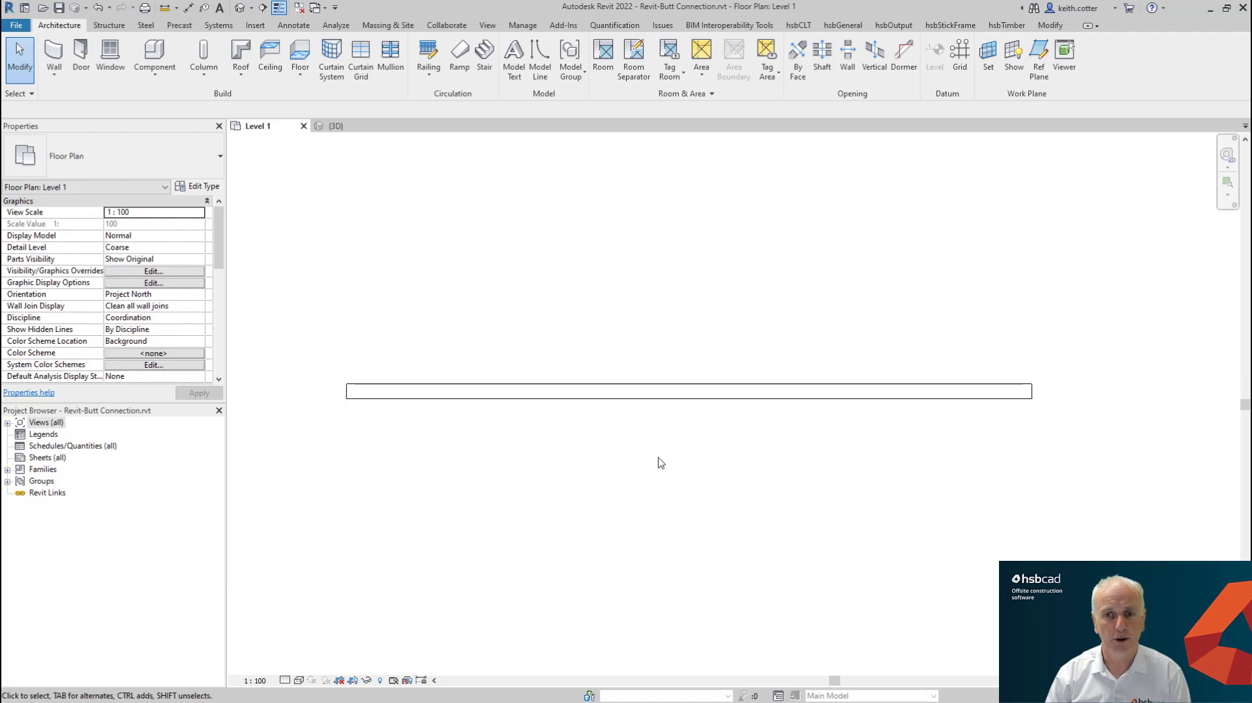
- Divide the Level 1 wall into two segments with Split Element partway along its length
left_click(631, 391)
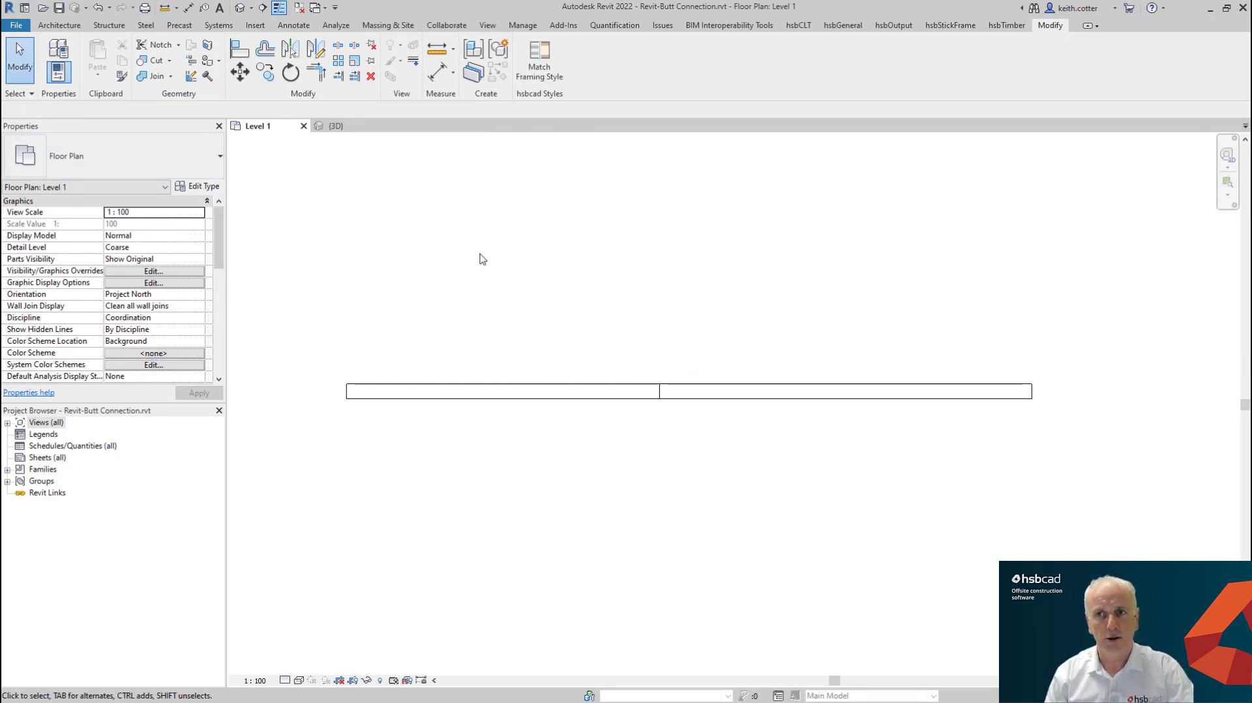
mouse_move(892, 38)
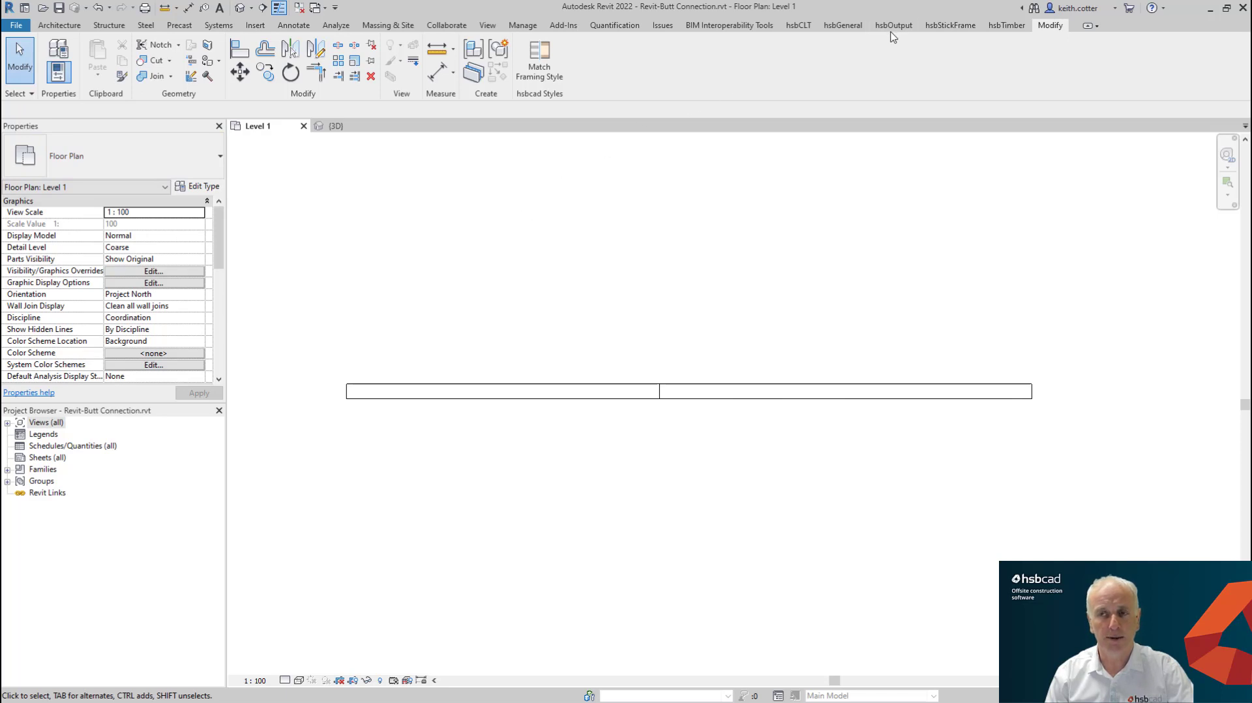
- Launch the hsbcad Framing Styles Editor from the hsbStickFrame ribbon
left_click(950, 25)
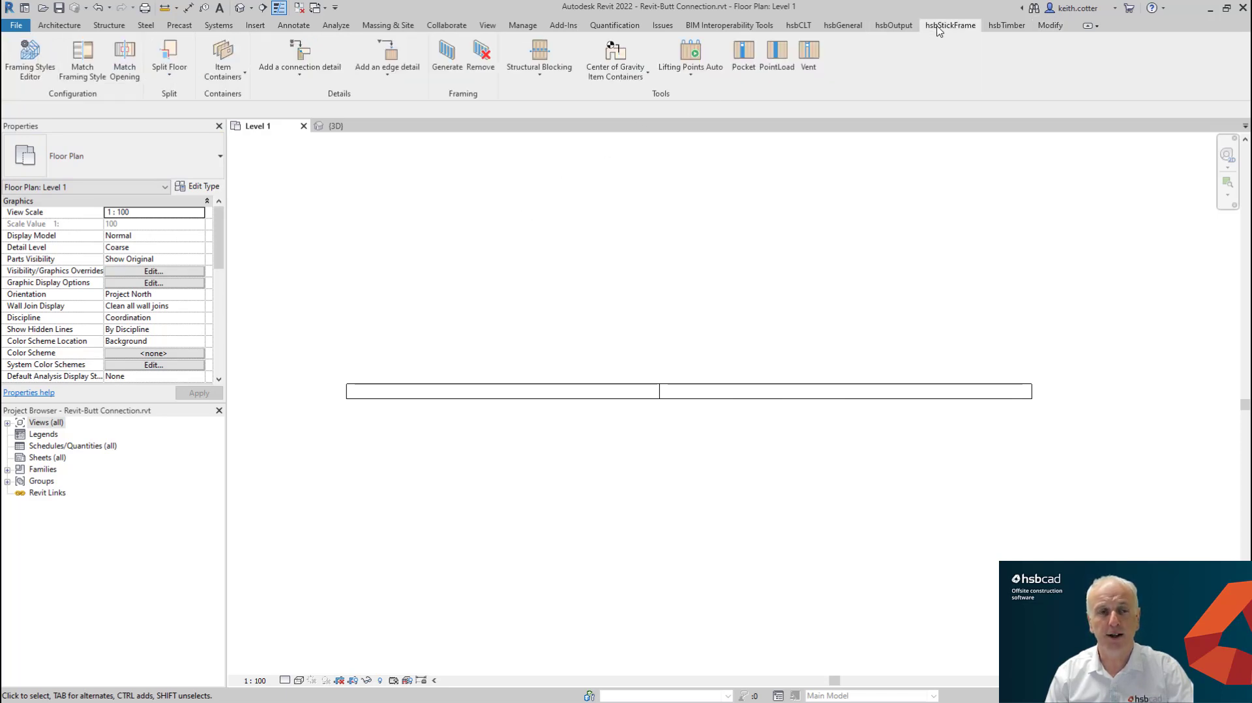
left_click(80, 56)
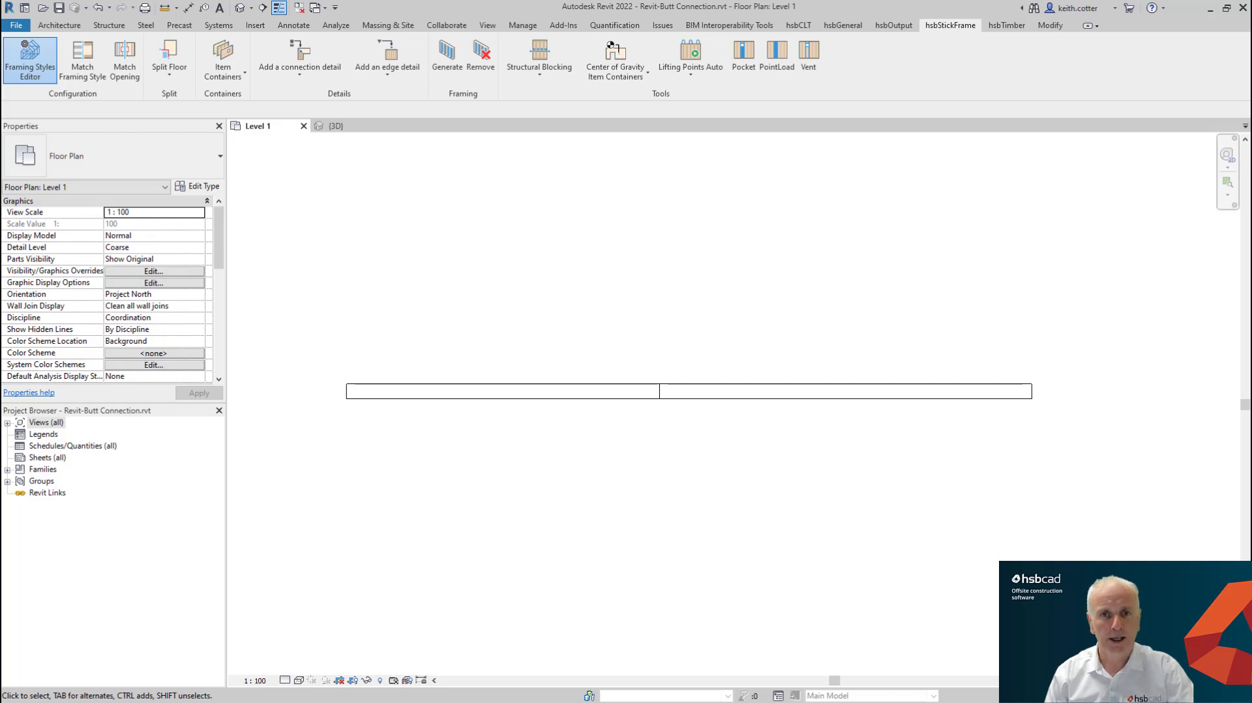
left_click(30, 60)
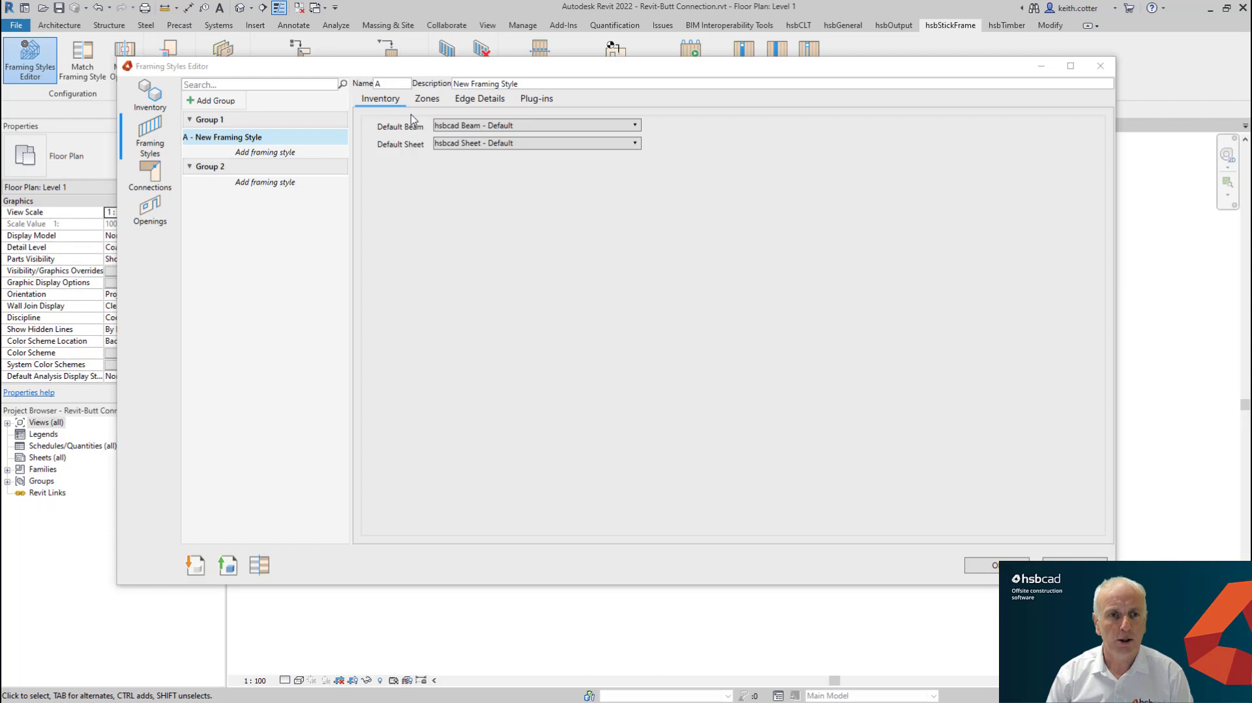
- Show the Connections section with its Outside-Outside group pairings and corner preview
left_click(149, 174)
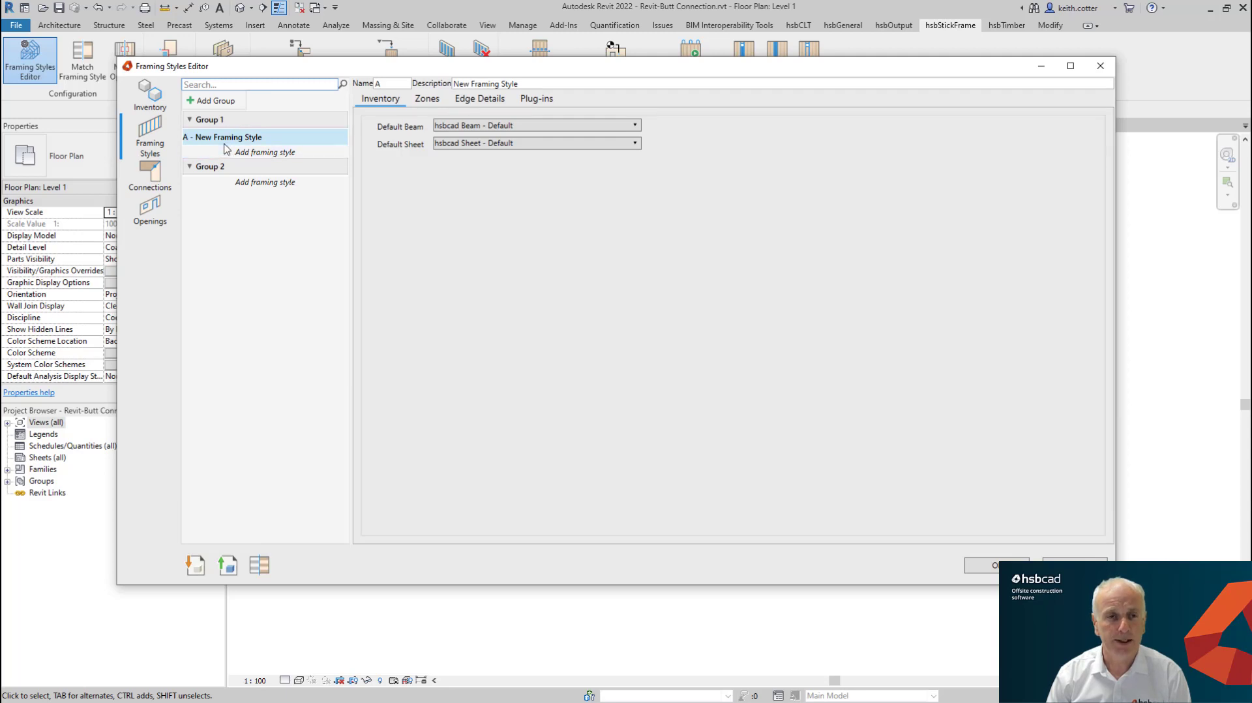
mouse_move(189, 204)
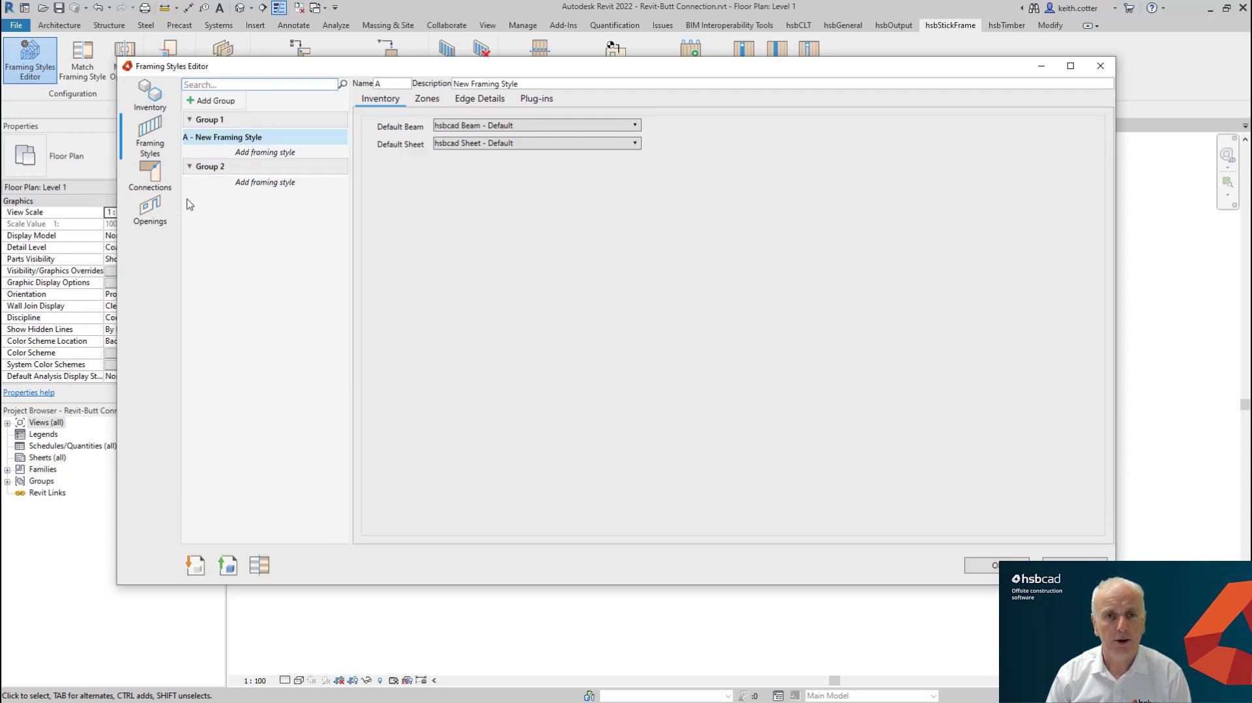
left_click(150, 170)
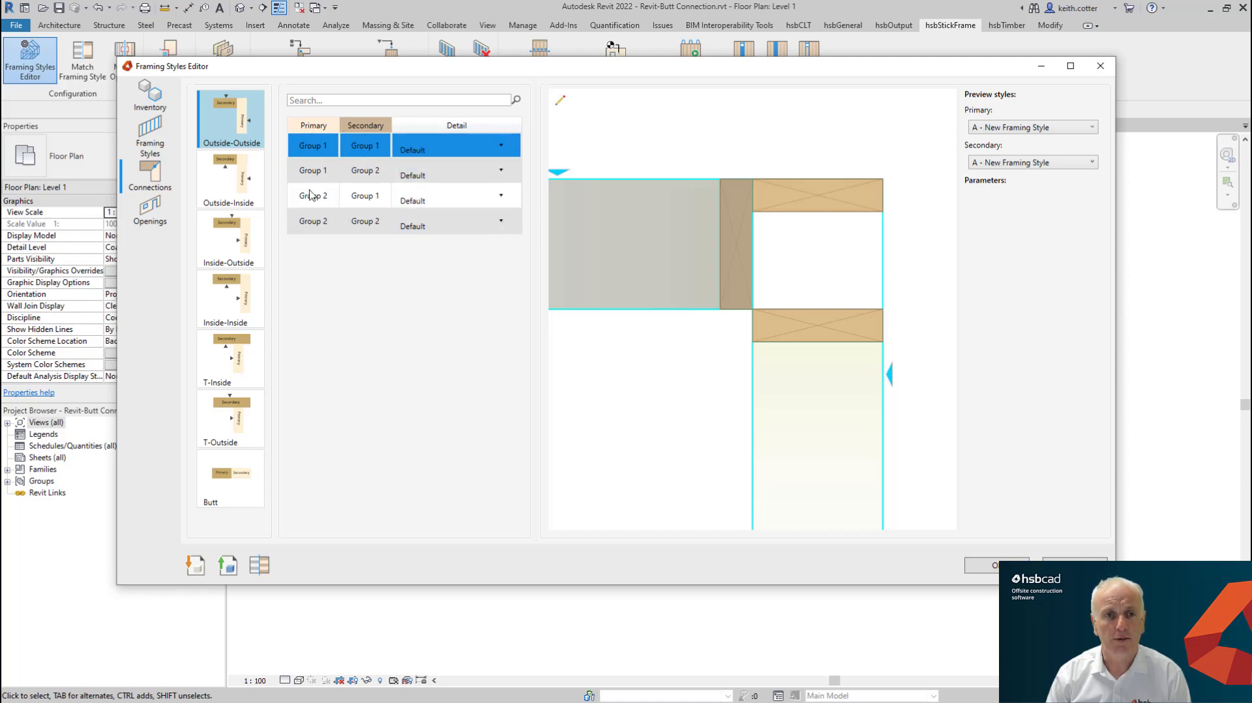
- Preview the Outside-Inside and Inside-Inside corner connections, then return to the framing styles list
left_click(229, 179)
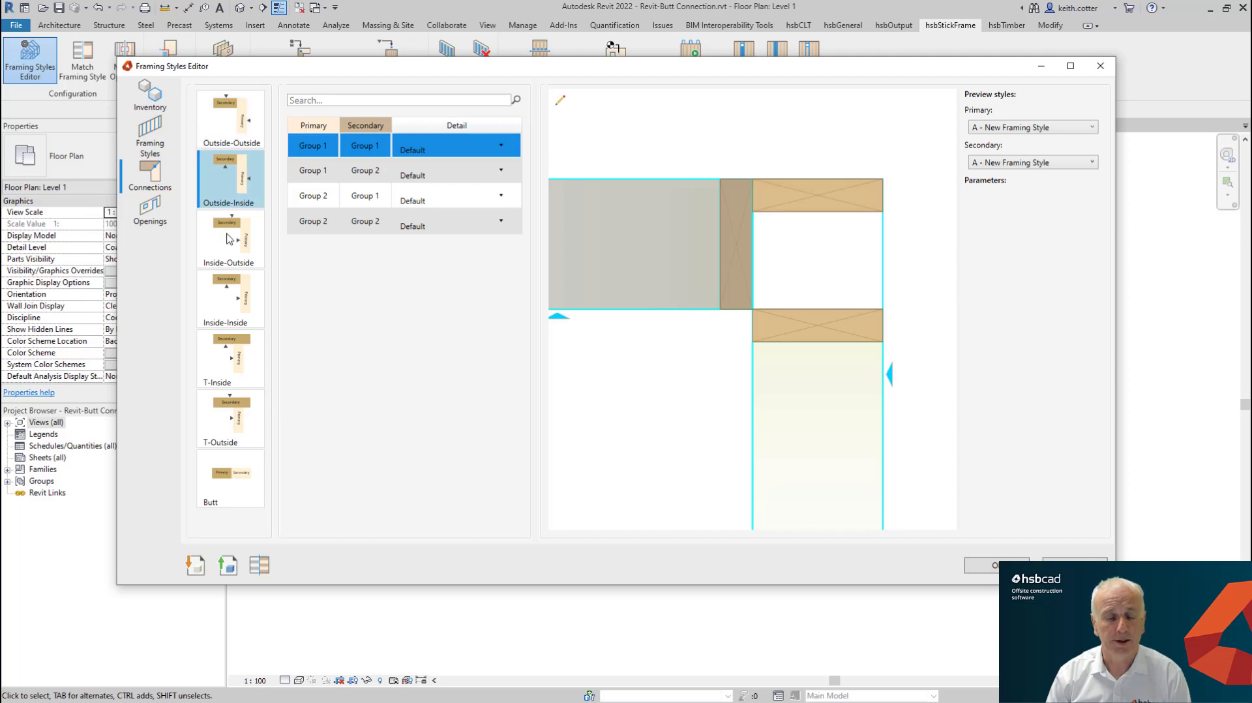
left_click(230, 300)
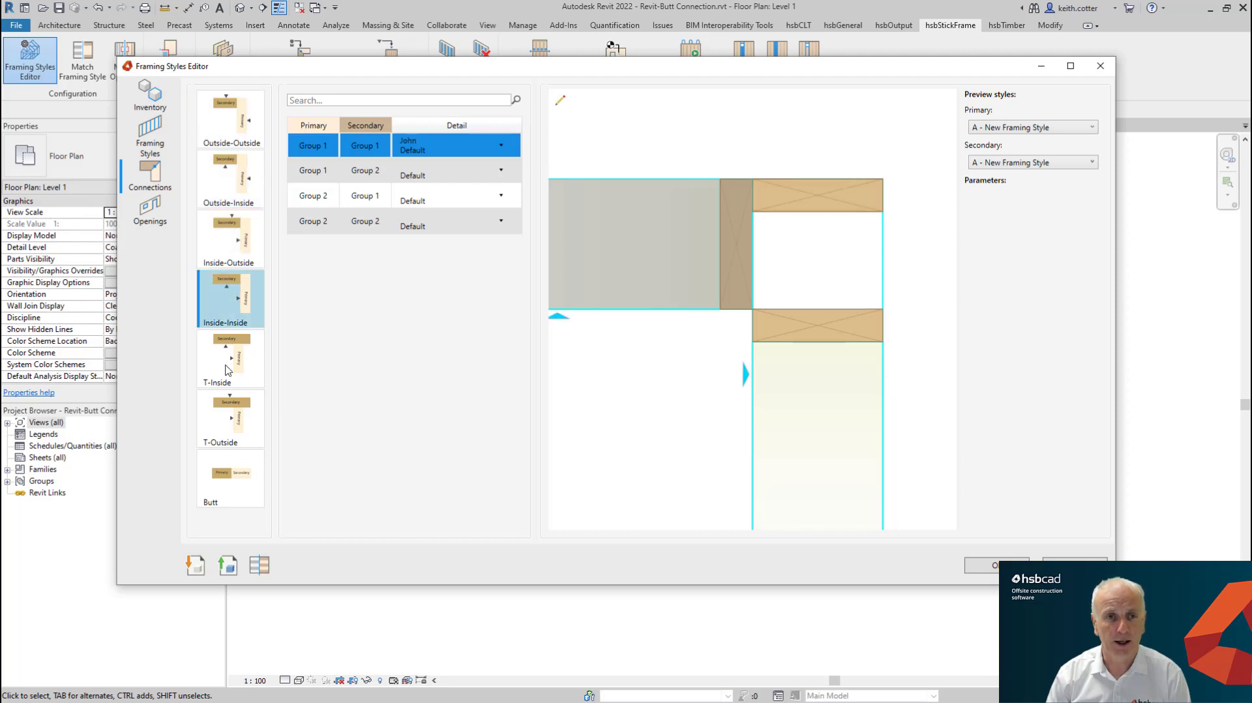
left_click(229, 119)
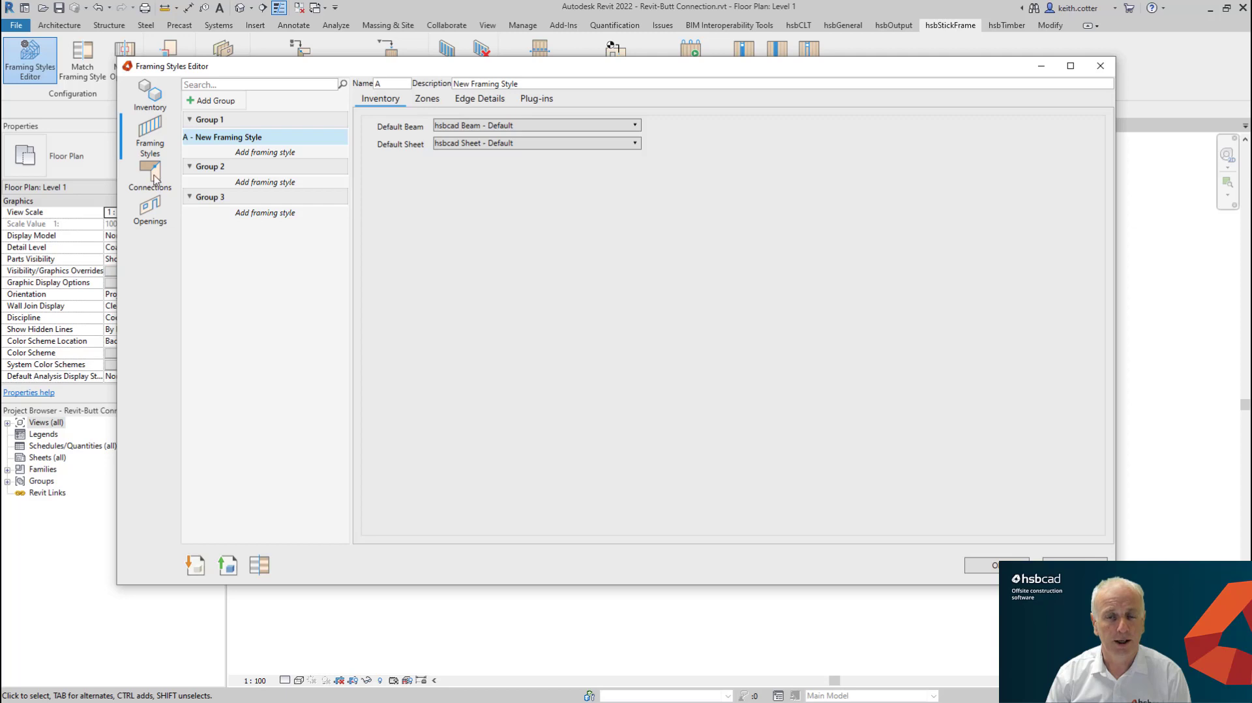
- Show the nine connection pairings that now include Group 3, all with Default details
left_click(148, 175)
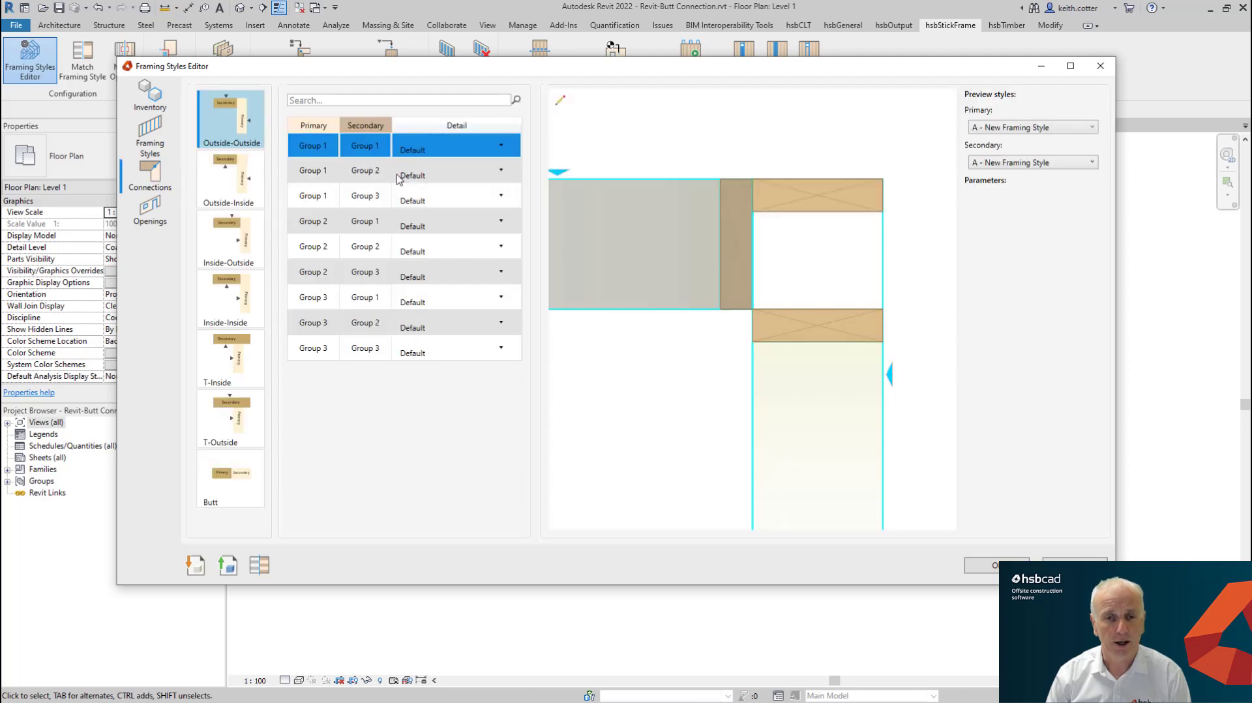
mouse_move(386, 360)
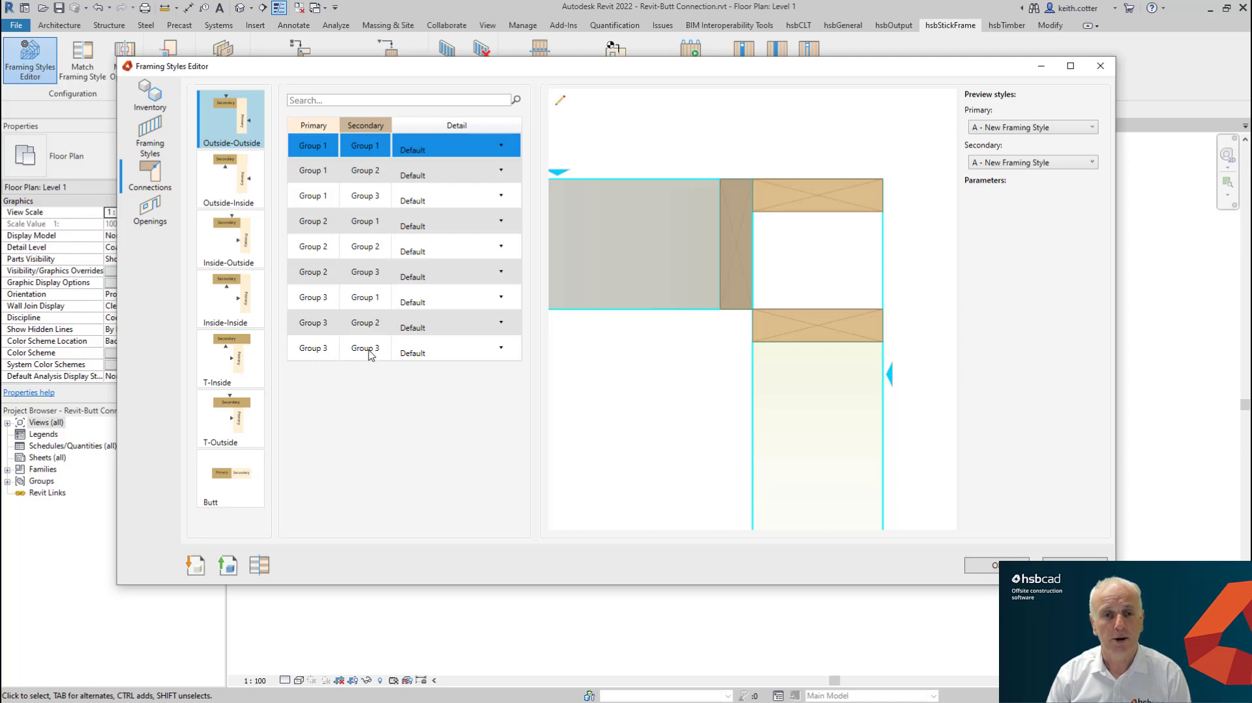
mouse_move(377, 272)
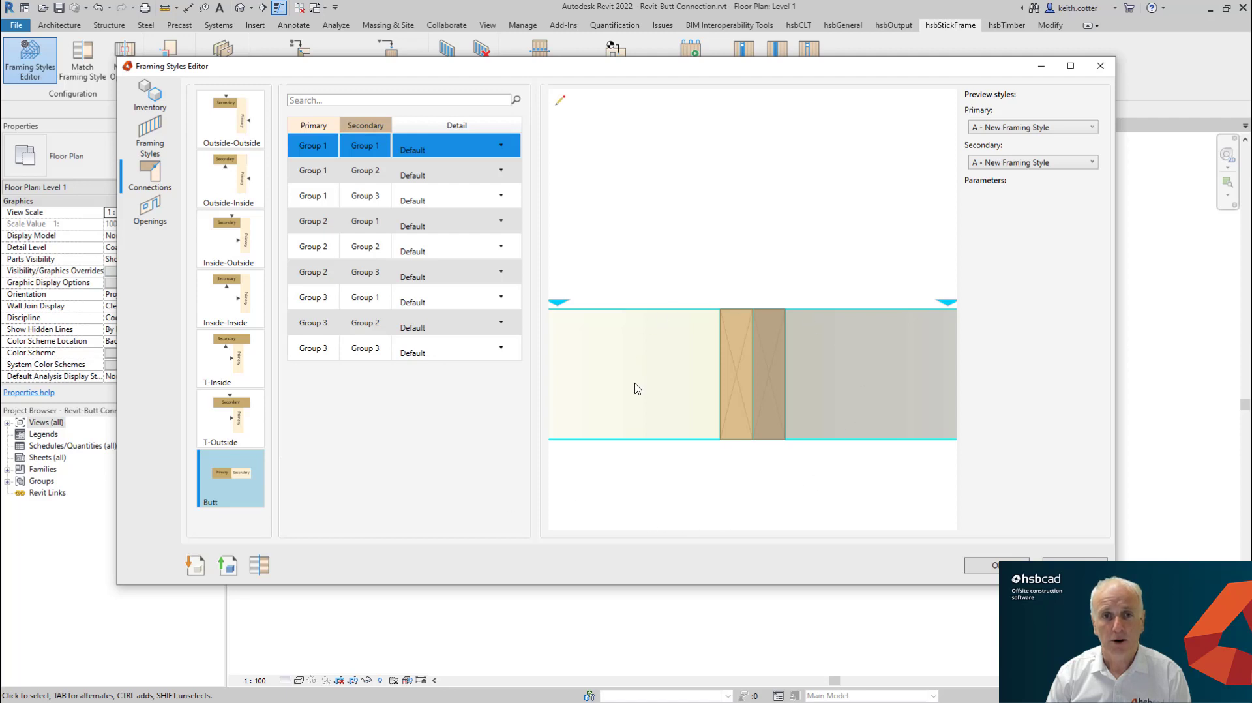
mouse_move(679, 440)
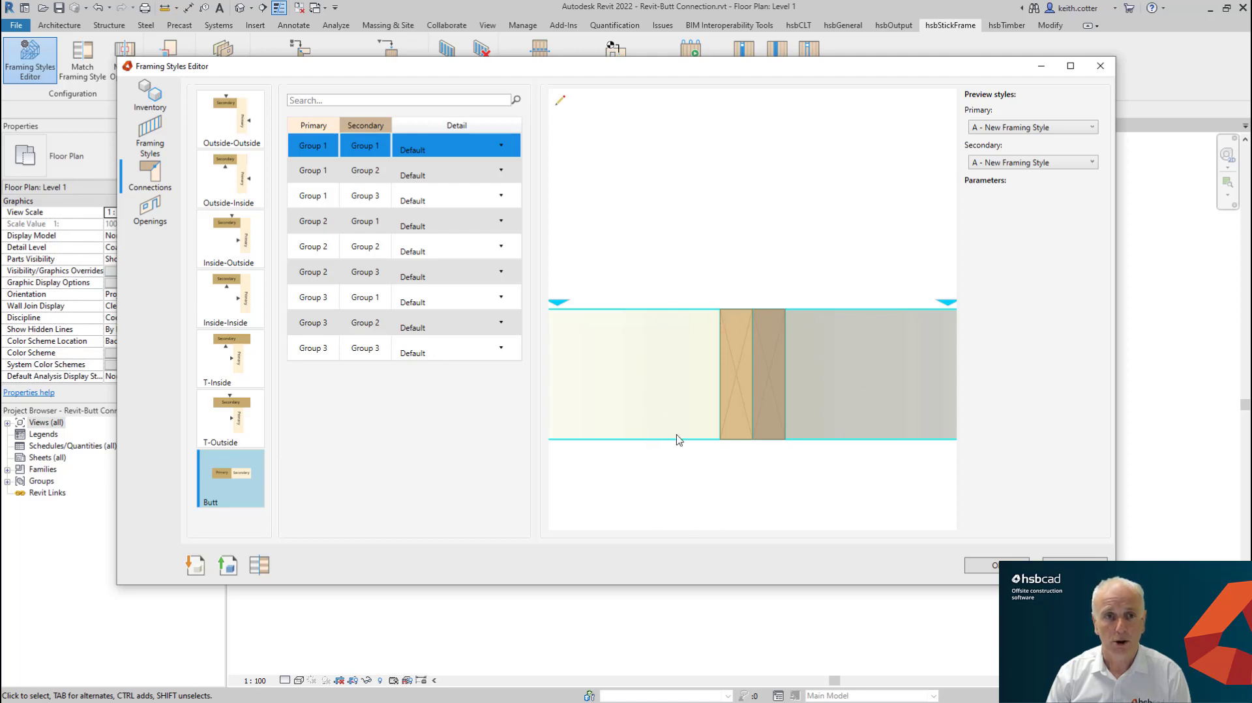
mouse_move(253, 250)
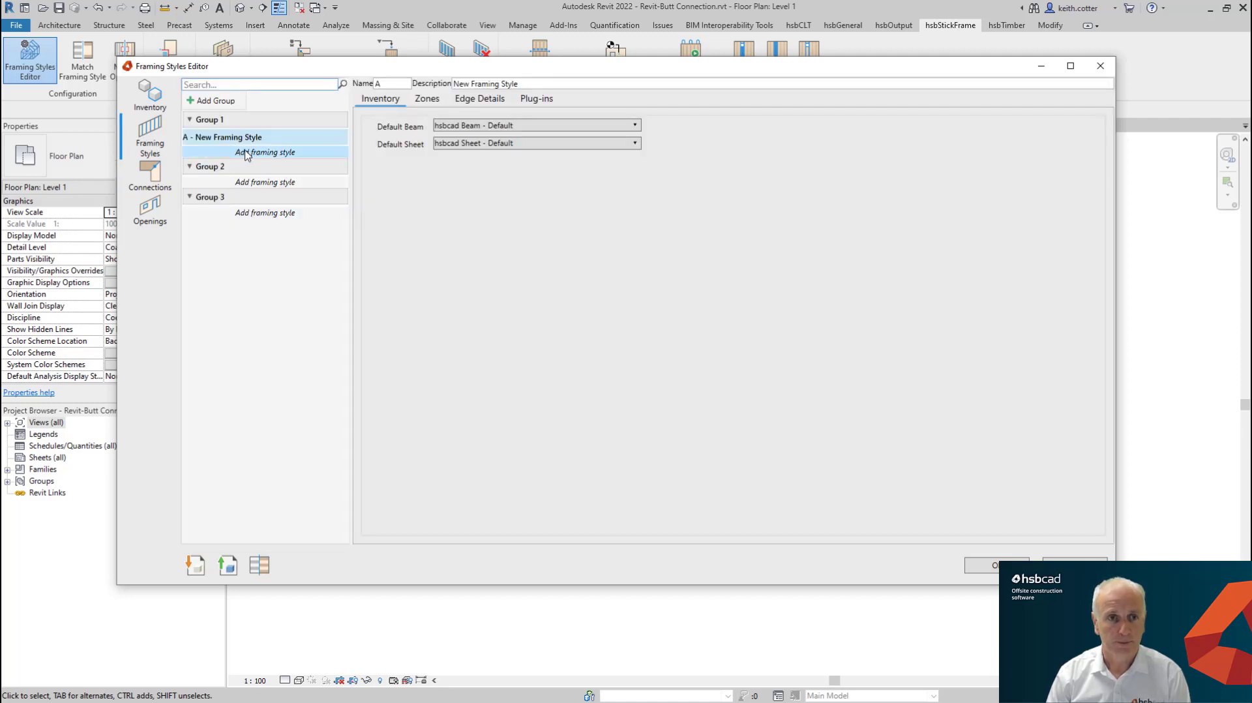
- Create a new butt connection detail template for the Group 1 to Group 1 pairing
left_click(150, 170)
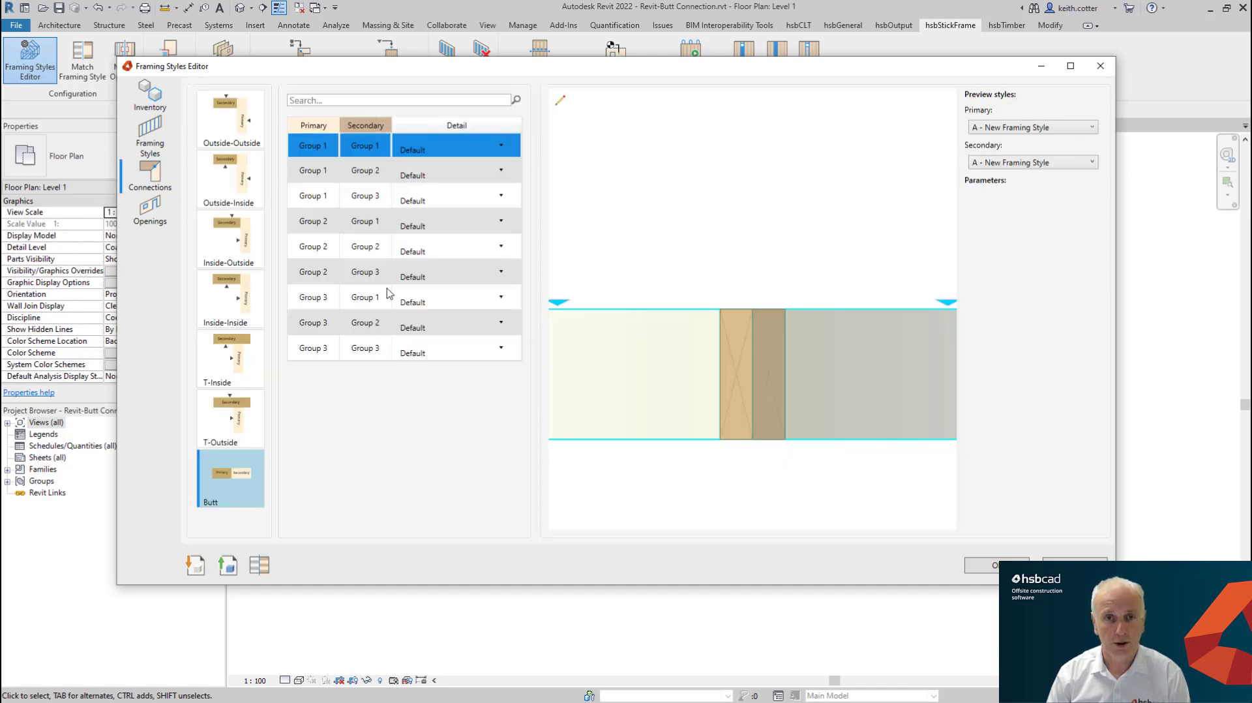
left_click(451, 145)
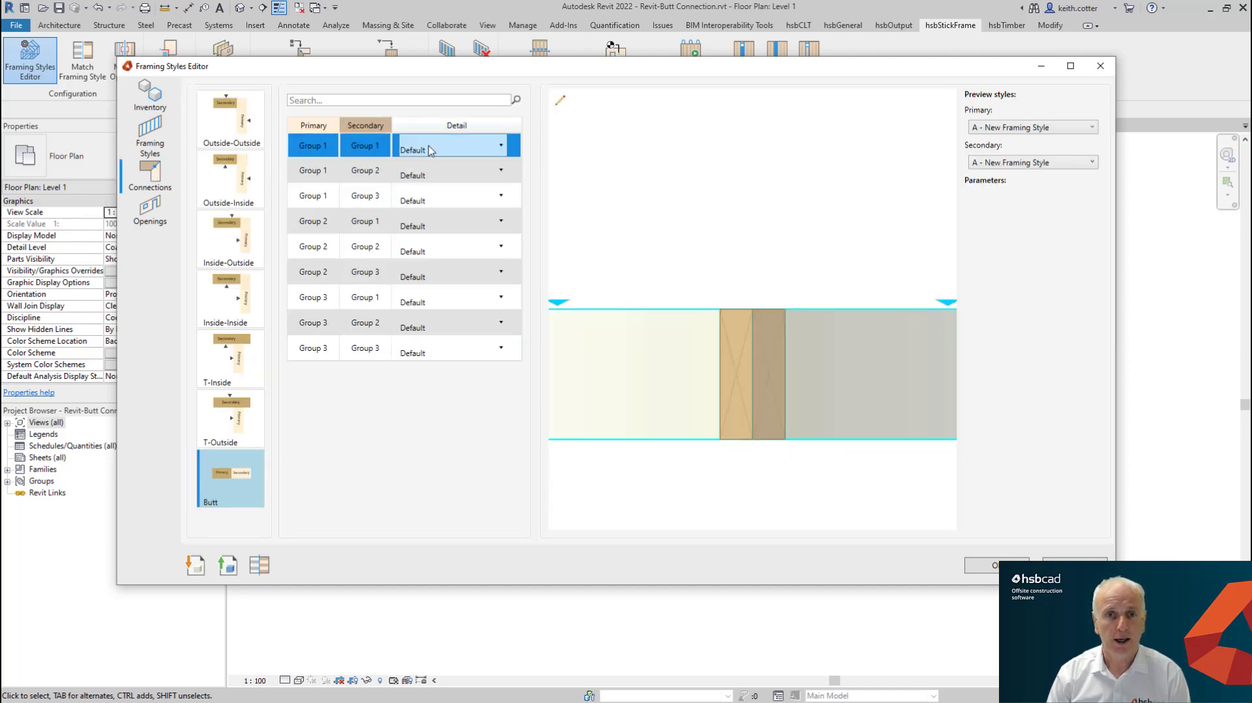
left_click(501, 145)
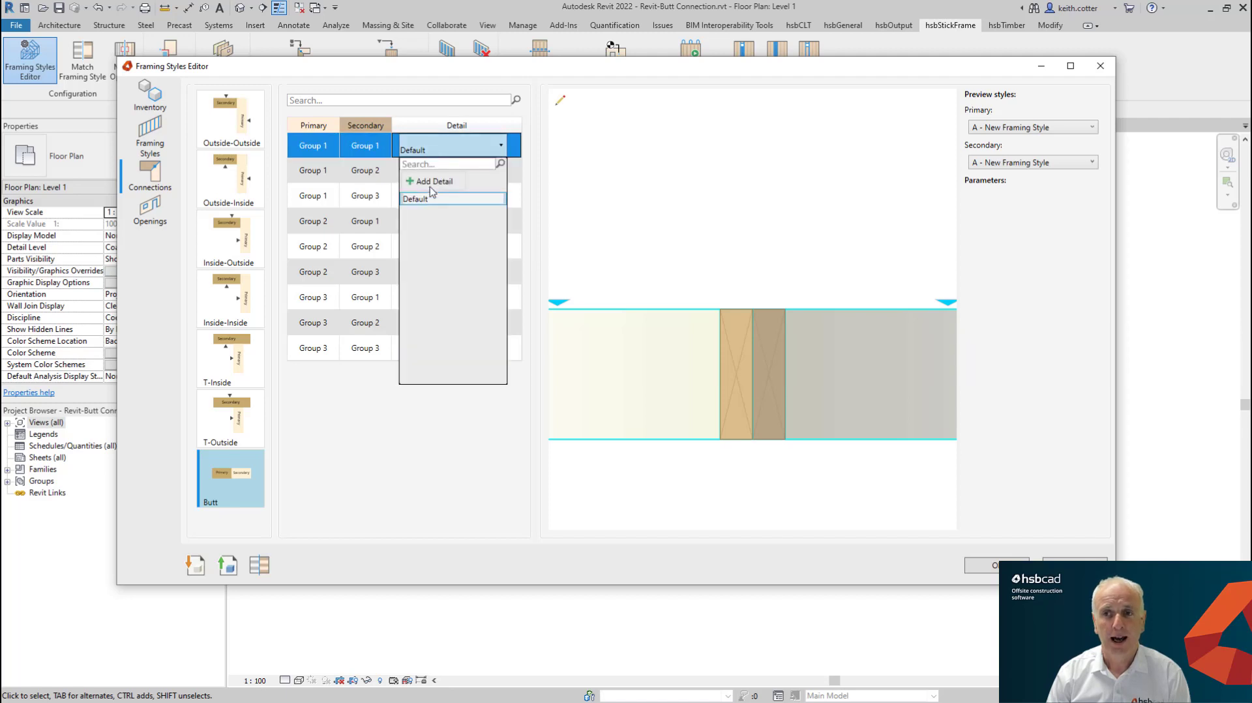
left_click(436, 180)
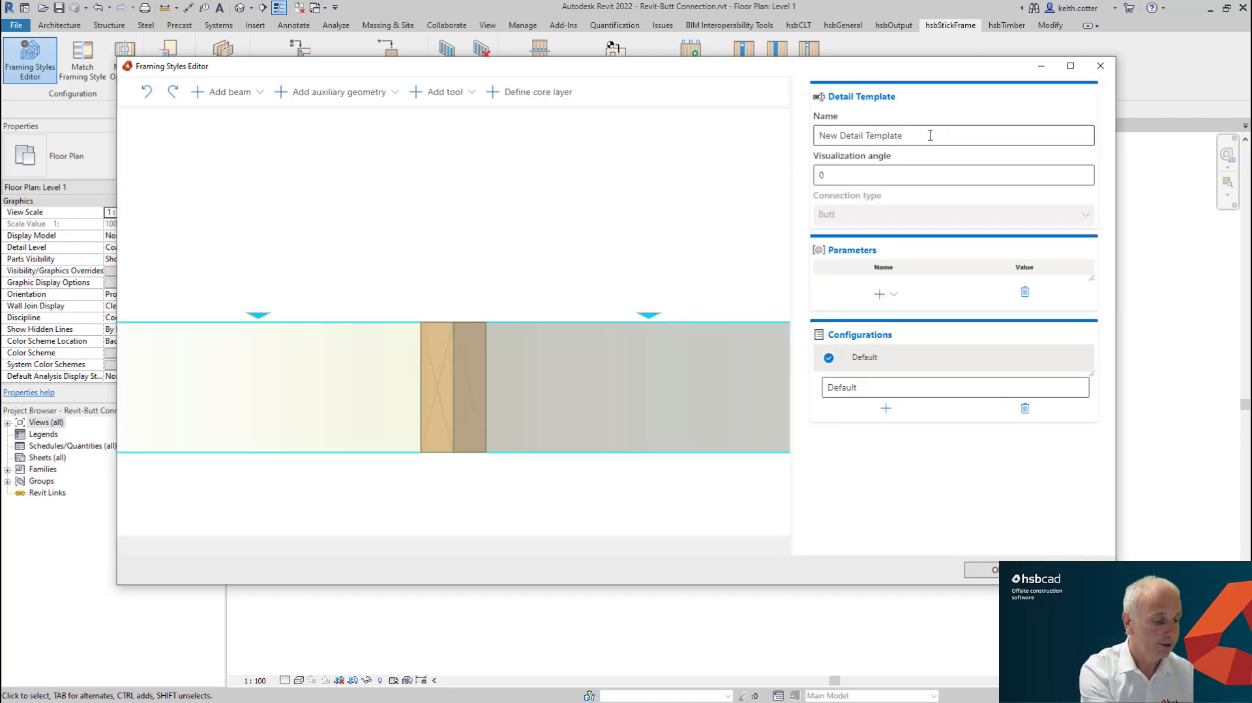
- Rename the detail template from 'New Detail Template' to 'Butt Example'
type("B")
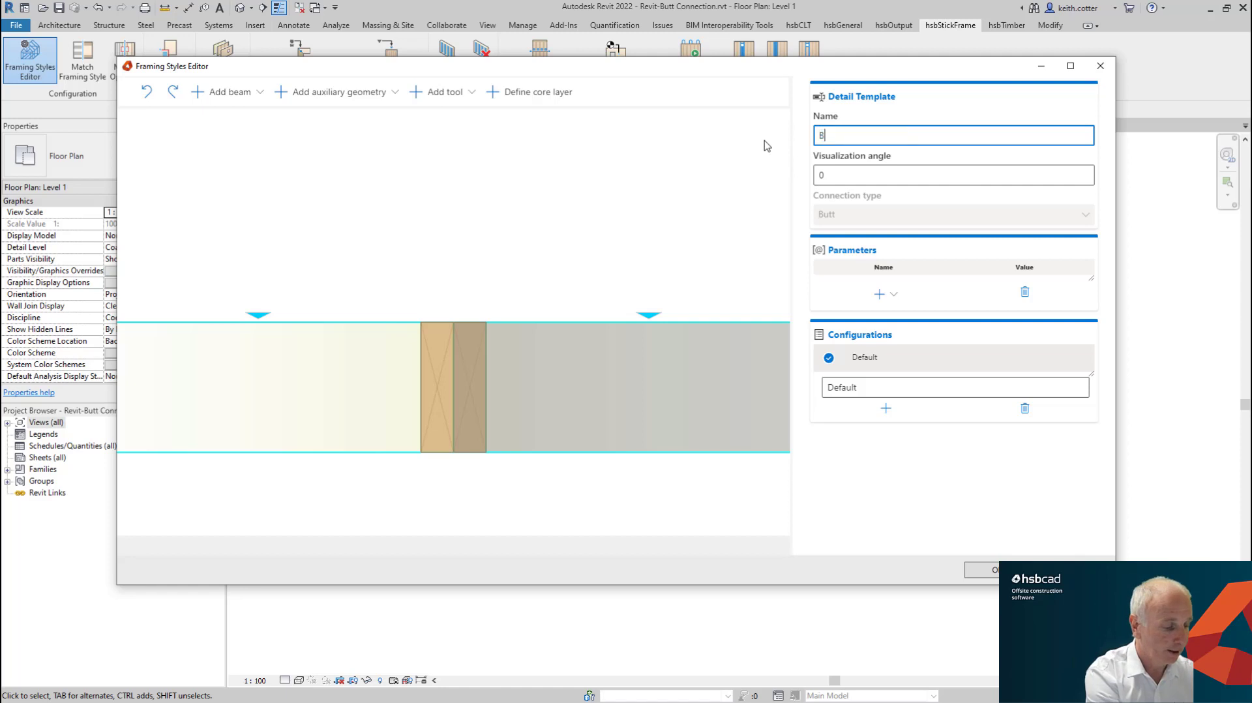
type("utt Examap")
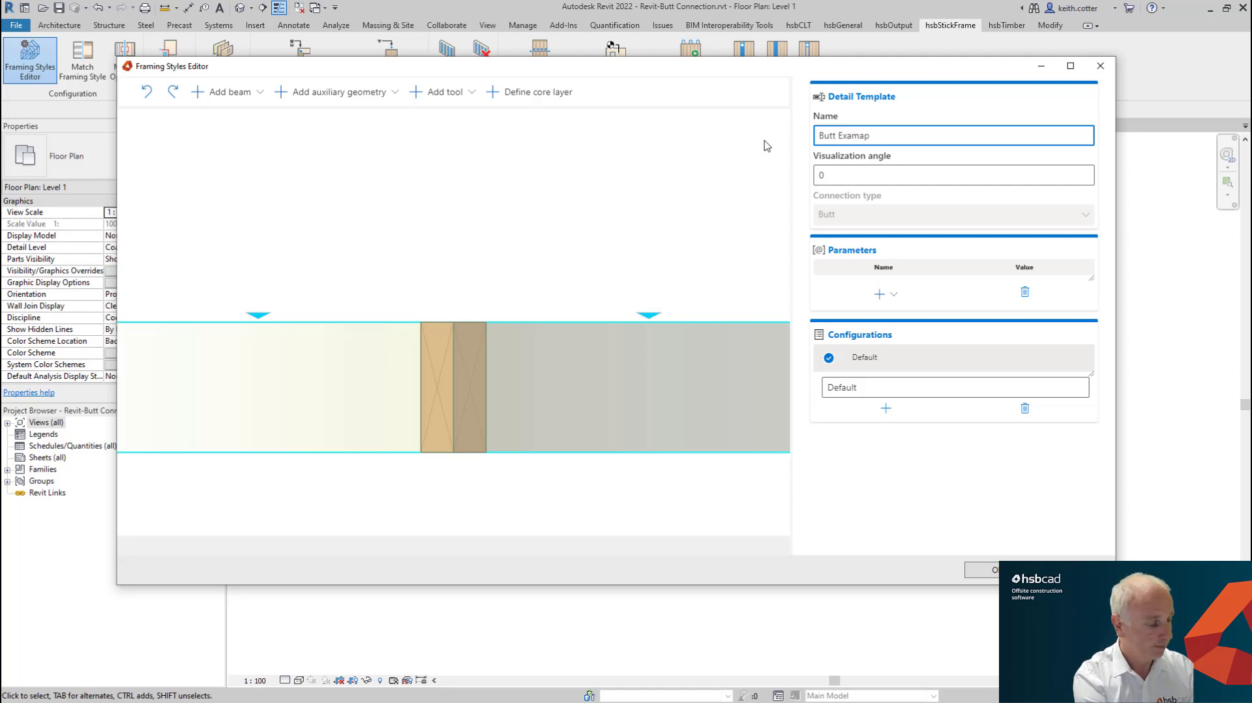
key("Backspace")
type("le")
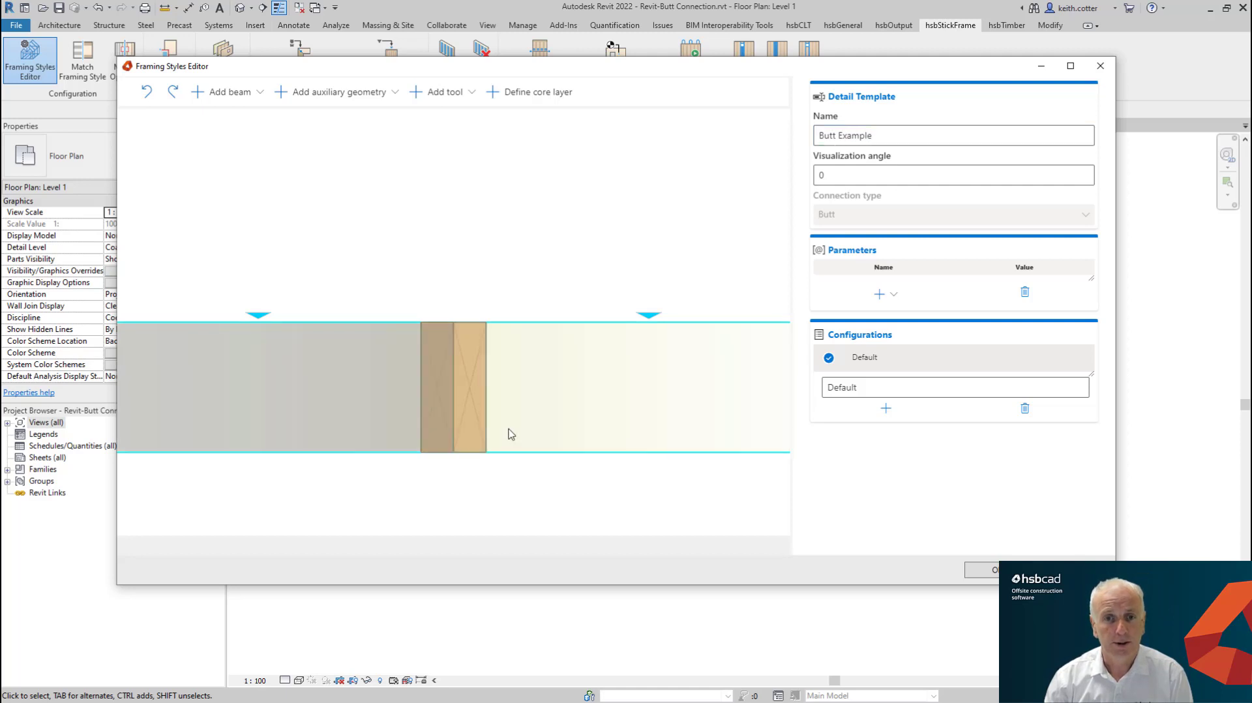
- Add two extra studs beside the existing studs at the butt joint in the preview
left_click(227, 91)
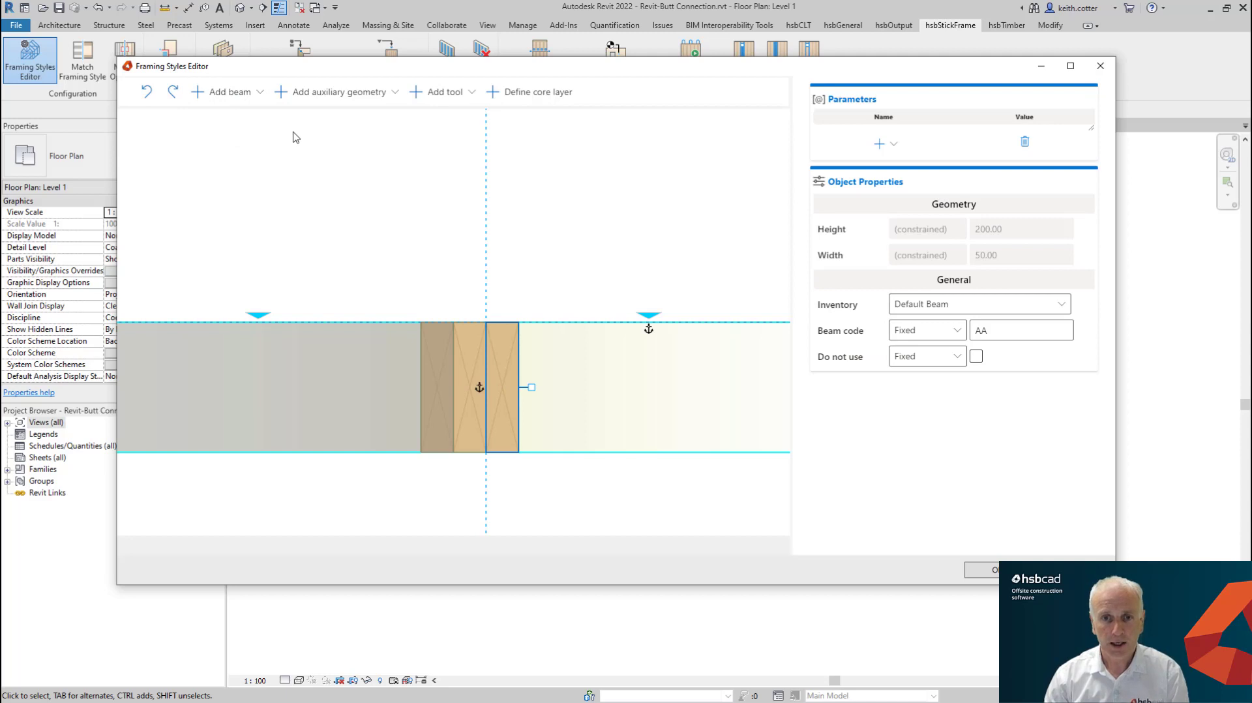
left_click(225, 91)
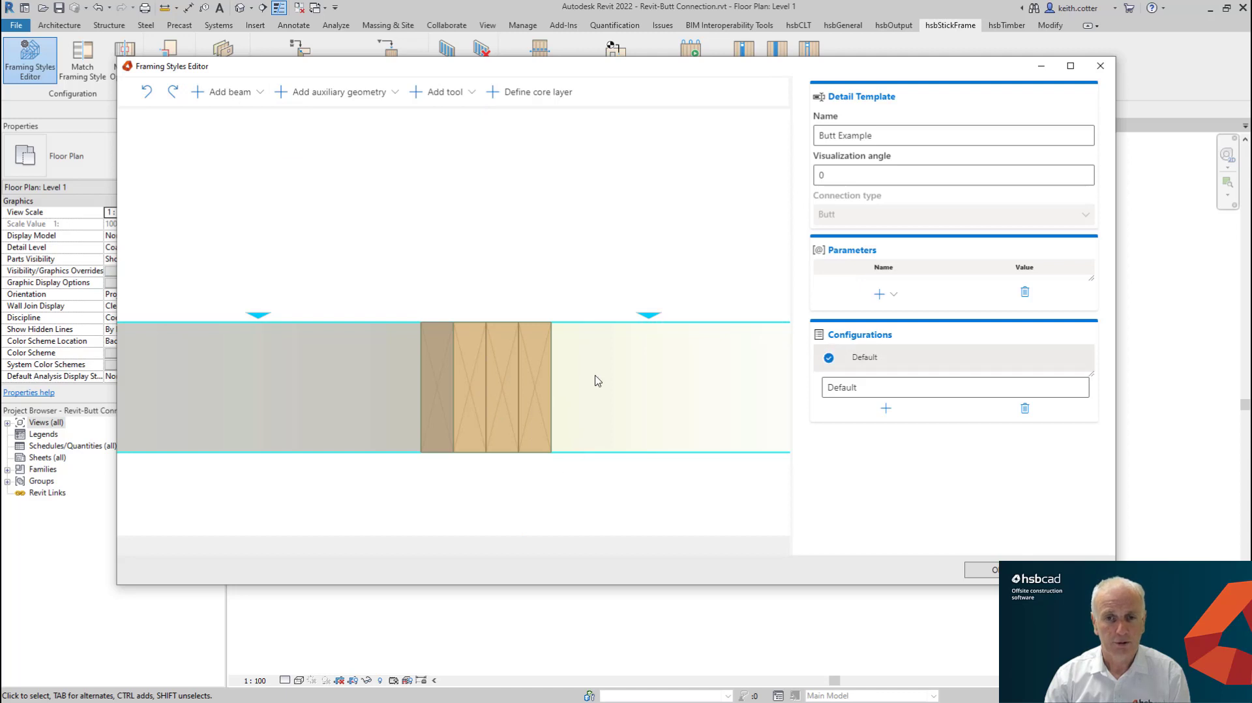
mouse_move(414, 410)
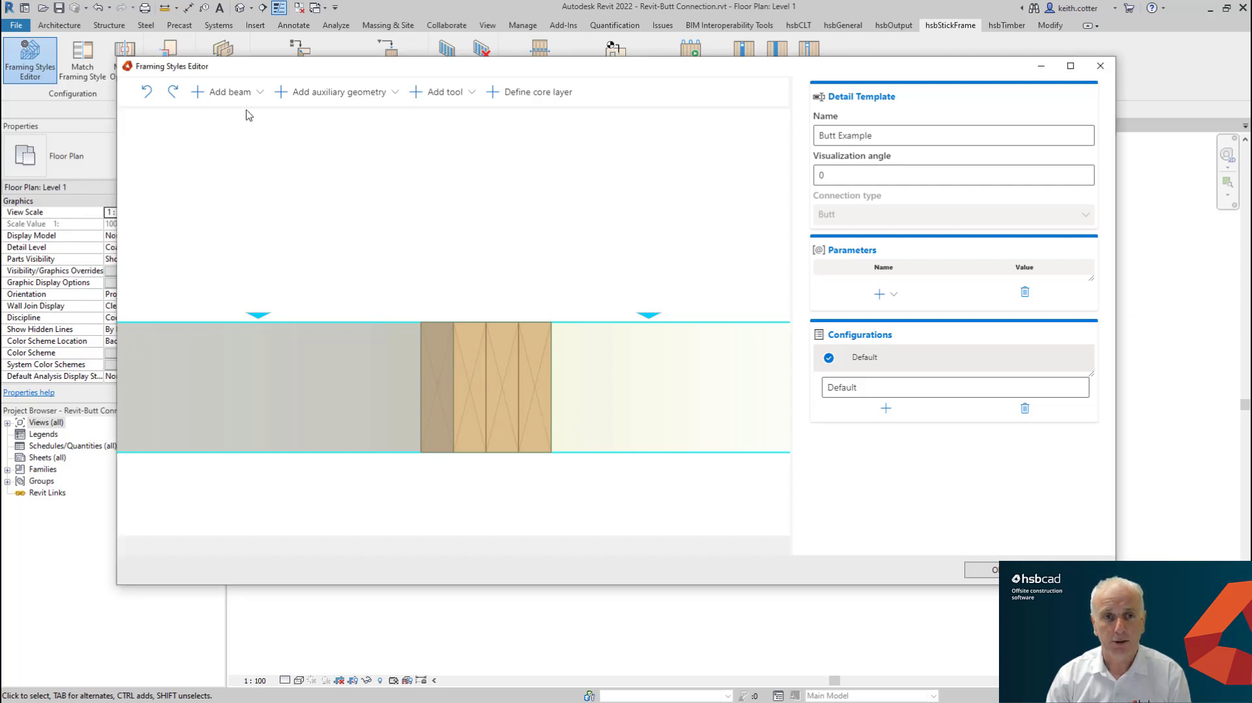
- Add a flat beam beneath the adjoining wall and save Butt Example to the Group 1 pairing
left_click(226, 91)
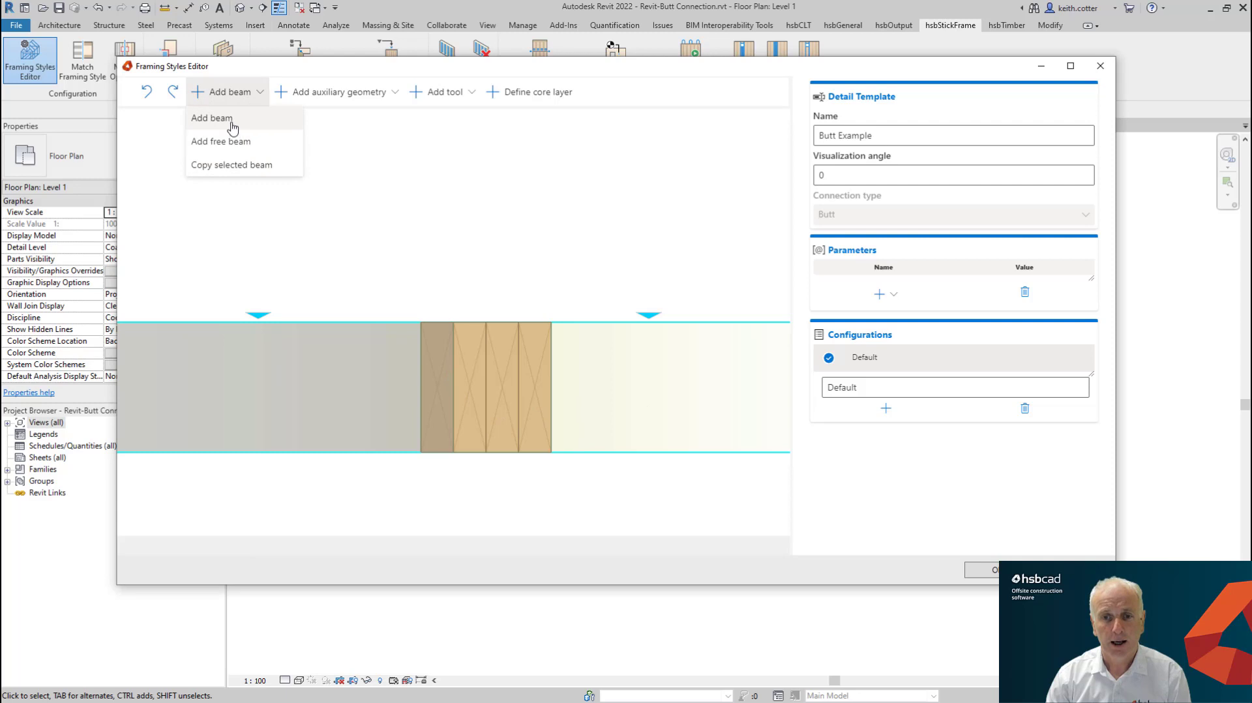
left_click(211, 118)
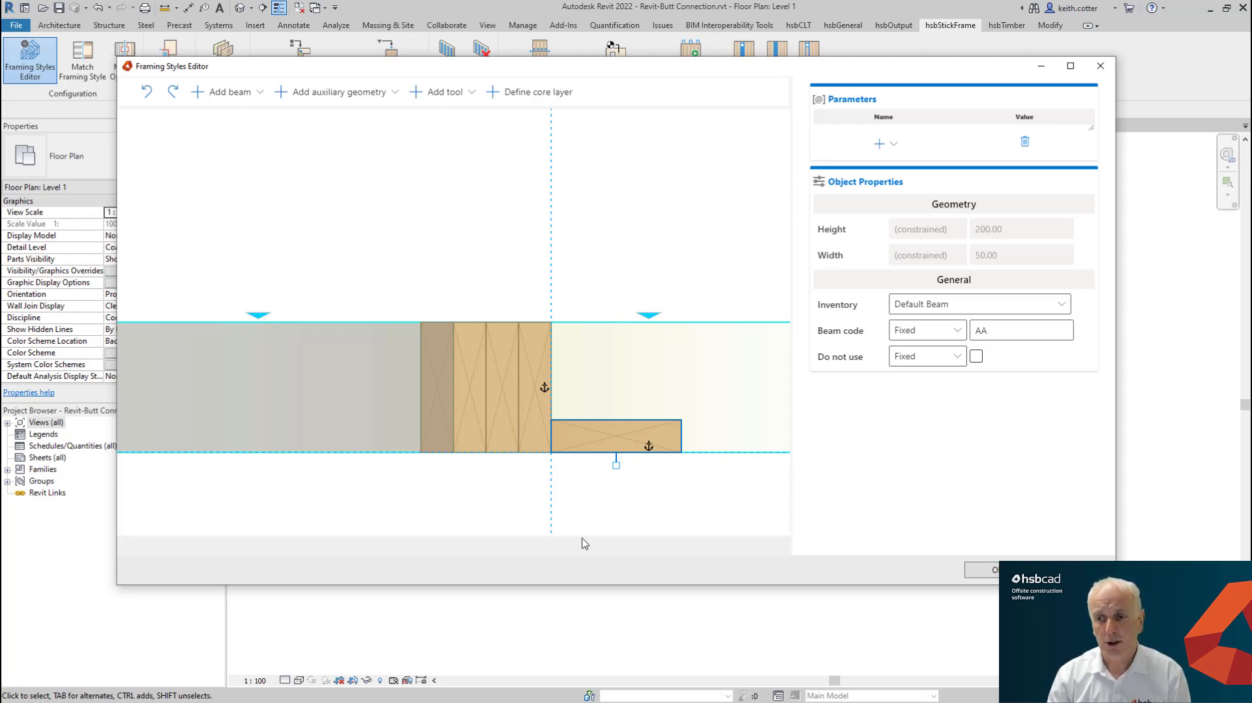
left_click(150, 174)
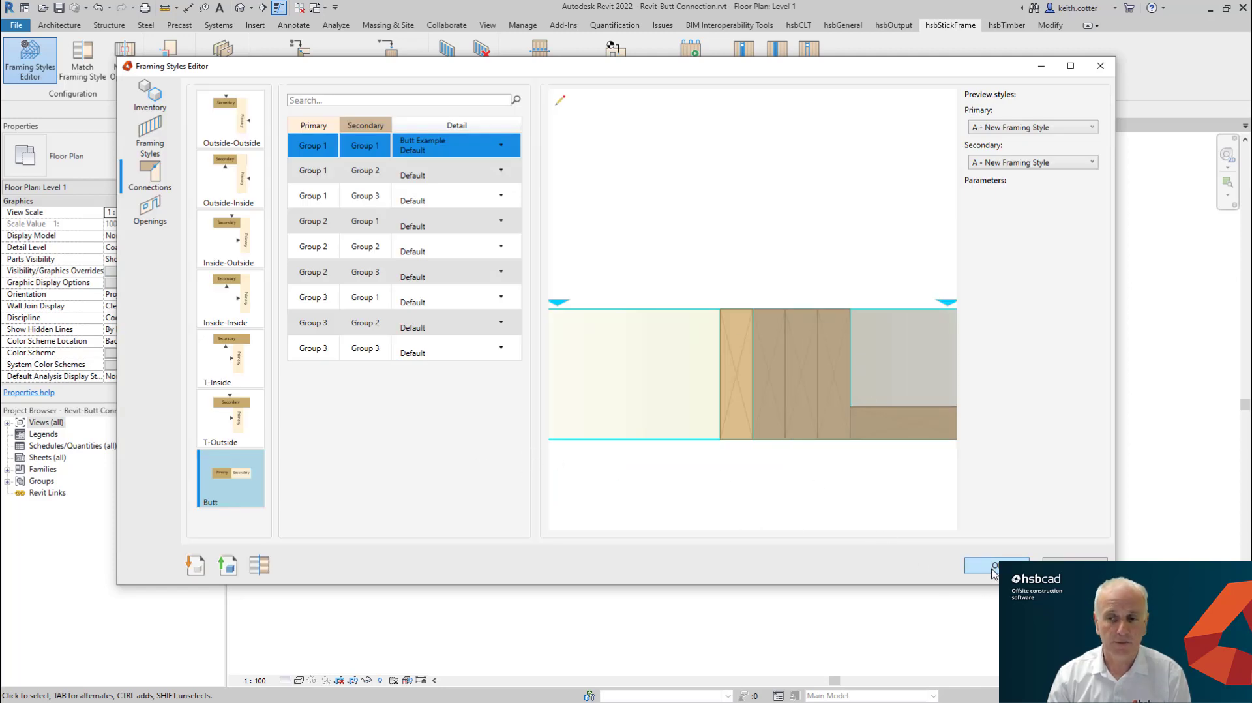
- Confirm the Framing Styles Editor with OK, keeping the Butt Example connection
left_click(996, 566)
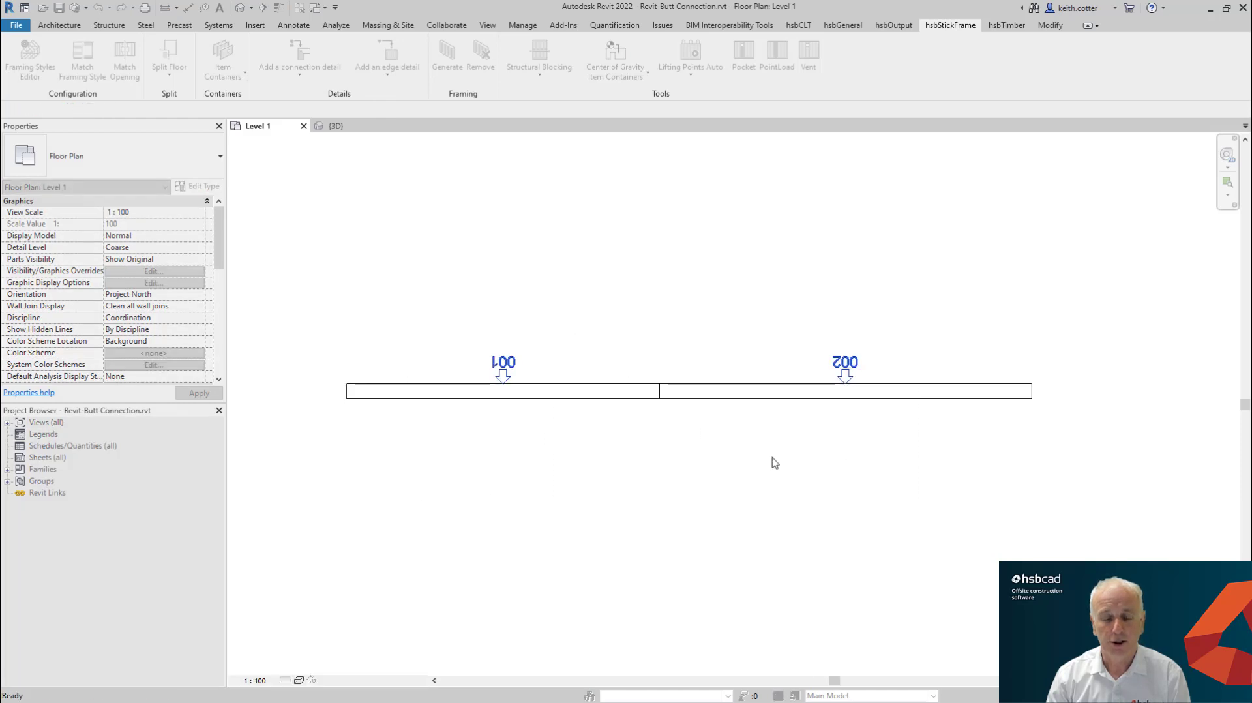
- Run Generate on hsbStickFrame so studs frame walls 001 and 002 and their joint
left_click(446, 56)
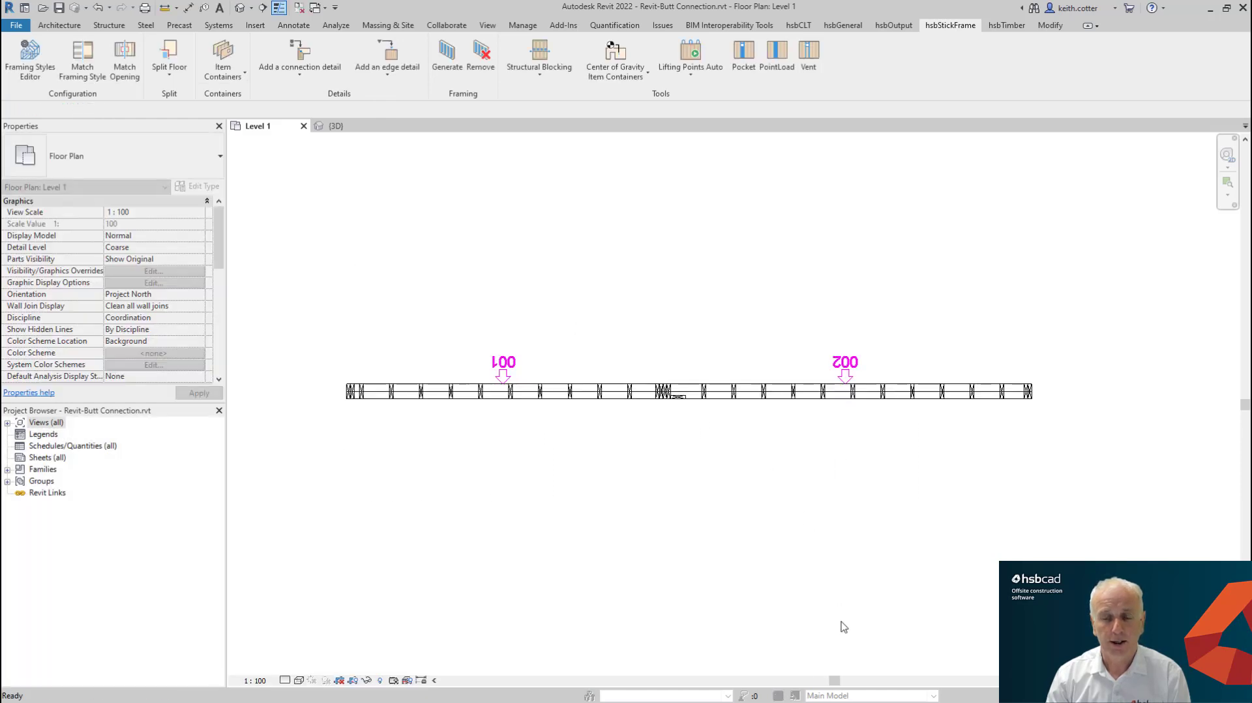
mouse_move(615, 407)
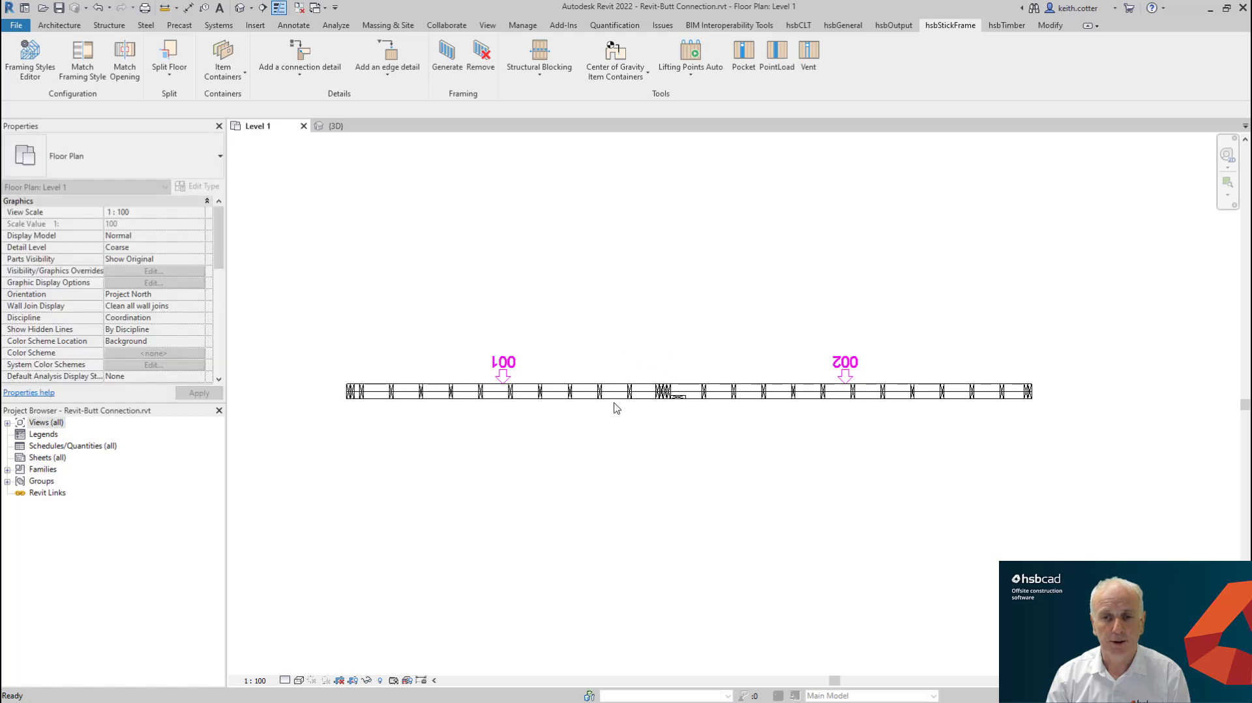